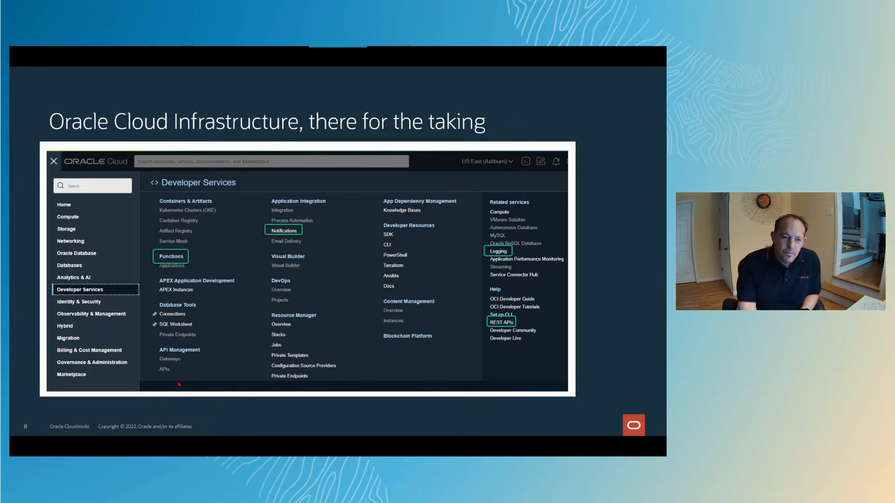
# Advance the slideshow from the OCI services slide to the "Quis custodiet Ipsos data?" slide.
pyautogui.click(91, 311)
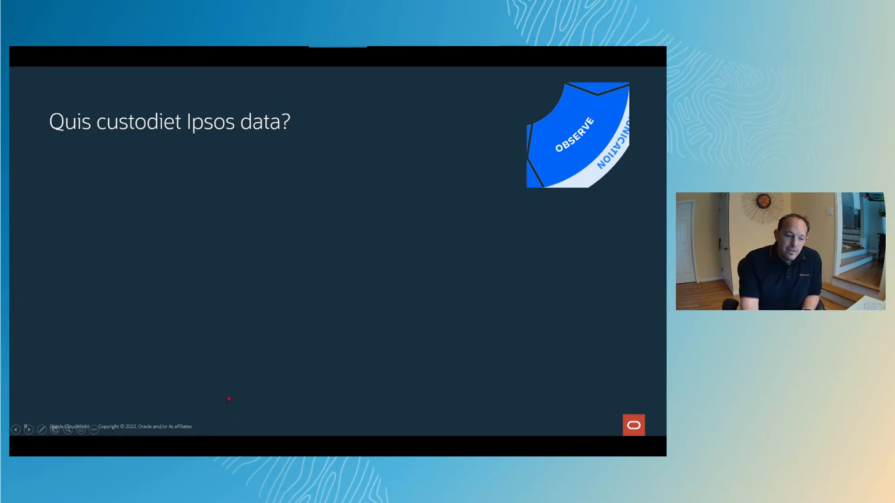
pyautogui.moveTo(236, 383)
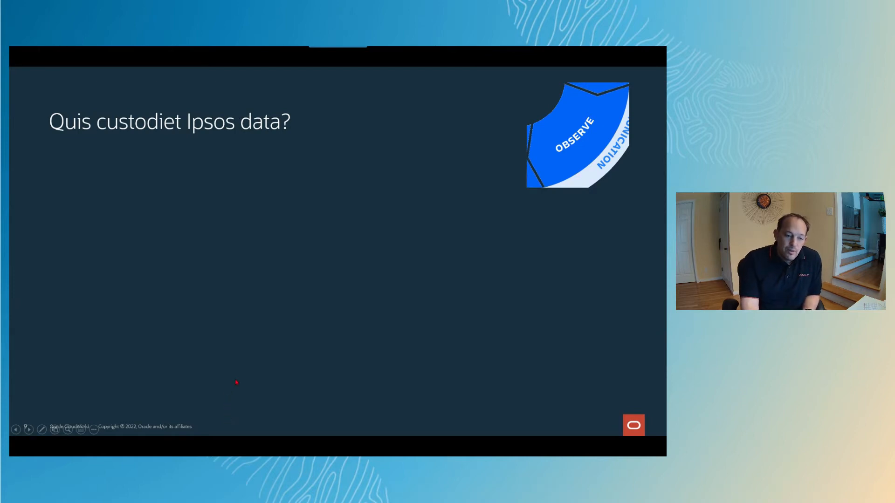
pyautogui.moveTo(238, 372)
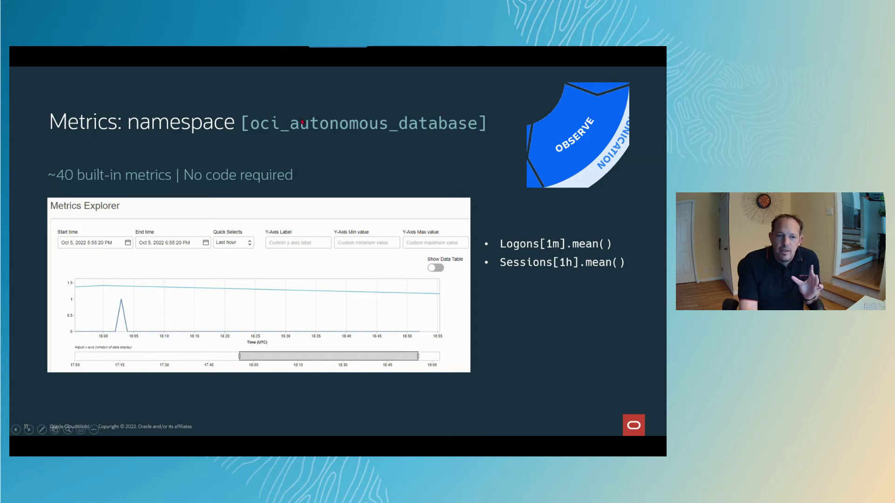
pyautogui.moveTo(169, 331)
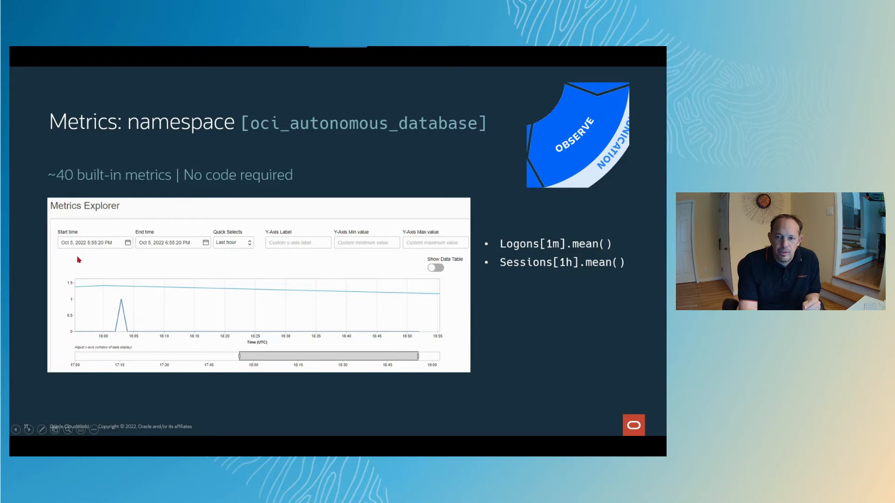
pyautogui.moveTo(134, 358)
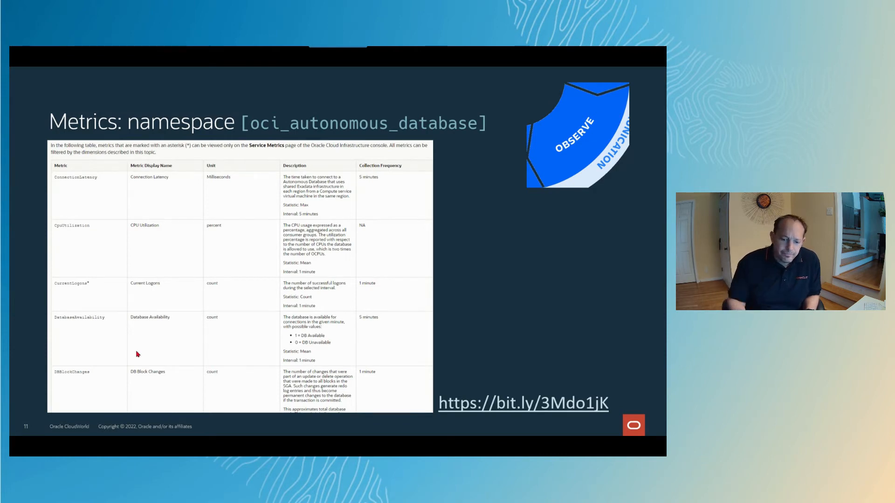
pyautogui.press('Right')
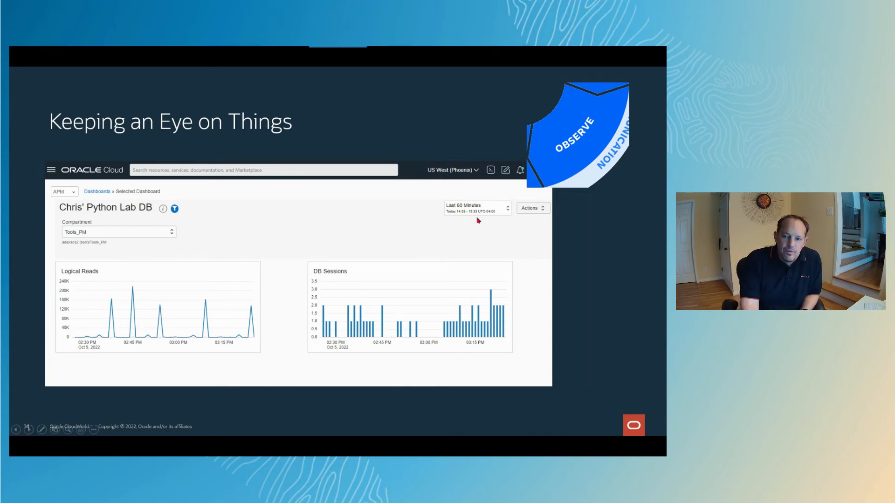
pyautogui.moveTo(509, 214)
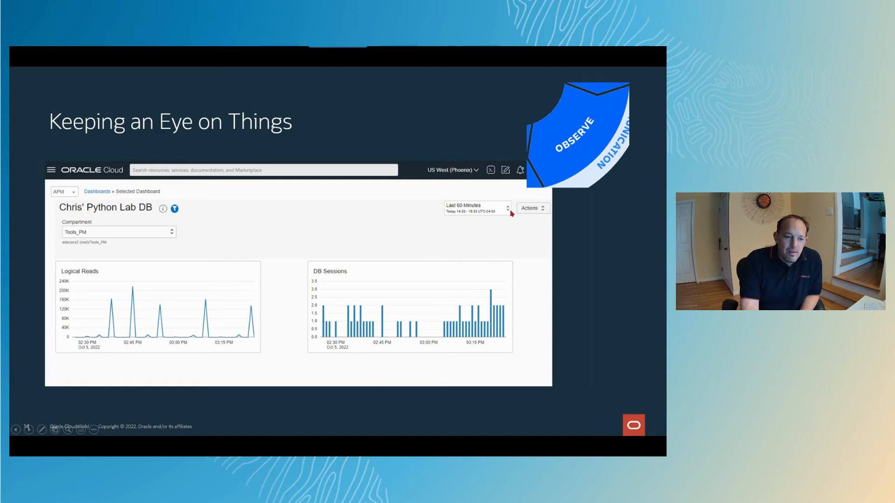
pyautogui.moveTo(353, 362)
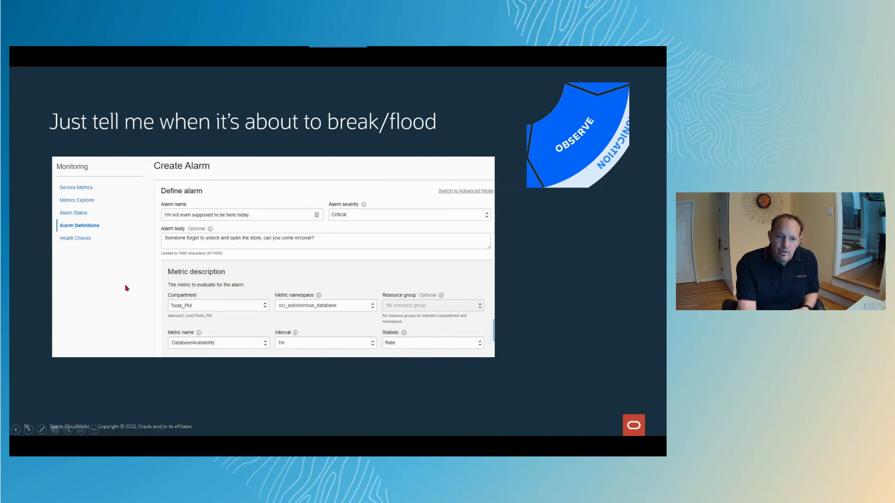
# Scroll forward past the Create Alarm slide to the "Building a True Multi-Cloud Experience" slide.
pyautogui.scroll(-3)
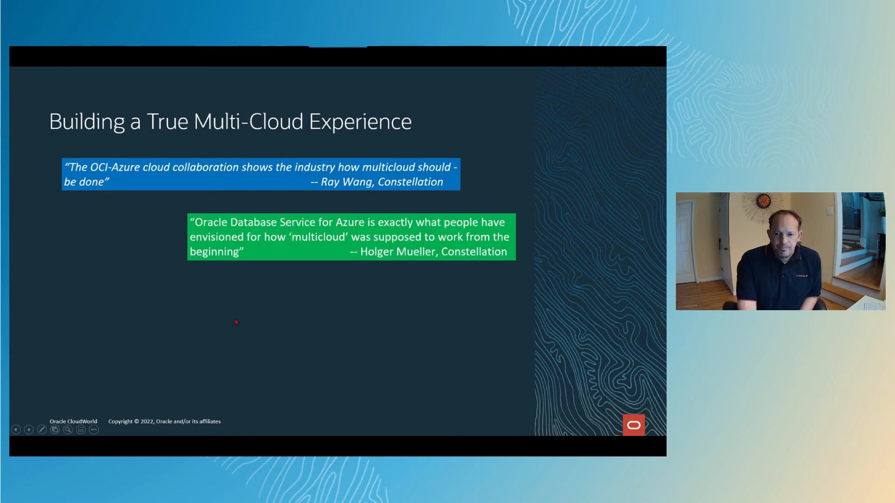
pyautogui.moveTo(171, 290)
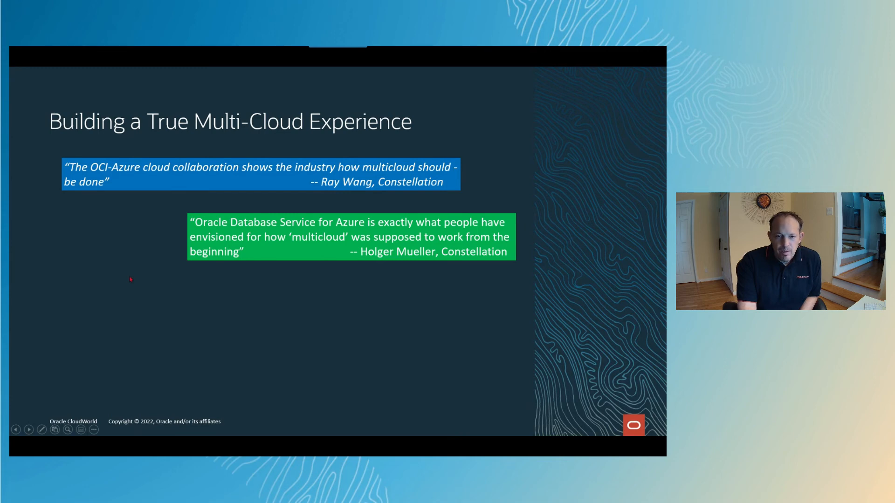
pyautogui.moveTo(119, 290)
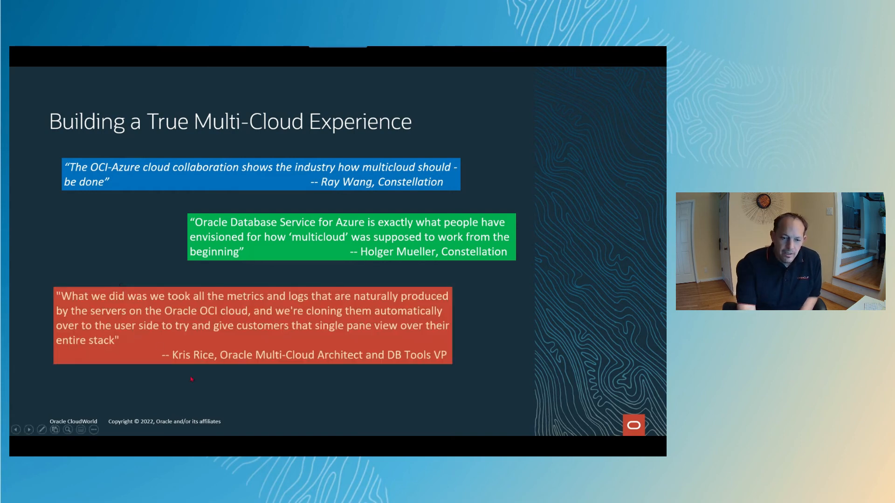
pyautogui.moveTo(143, 385)
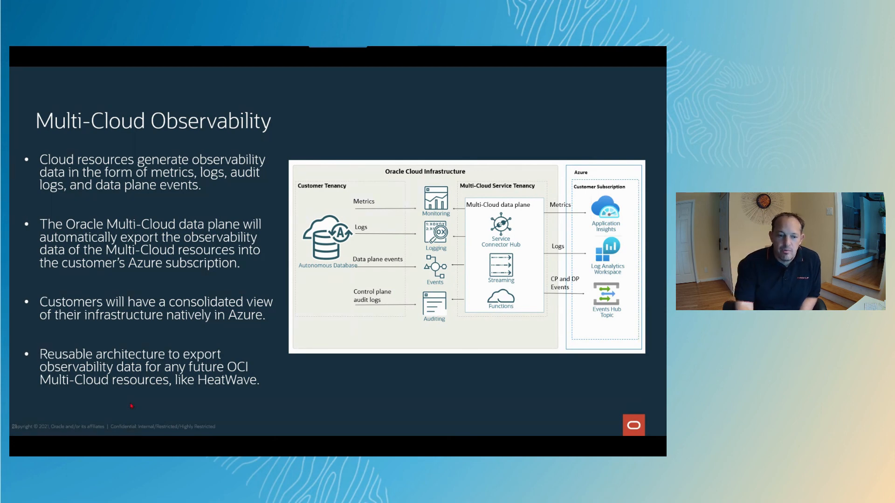
# Advance the slideshow to the "Closing thoughts…" title slide.
pyautogui.press('Right')
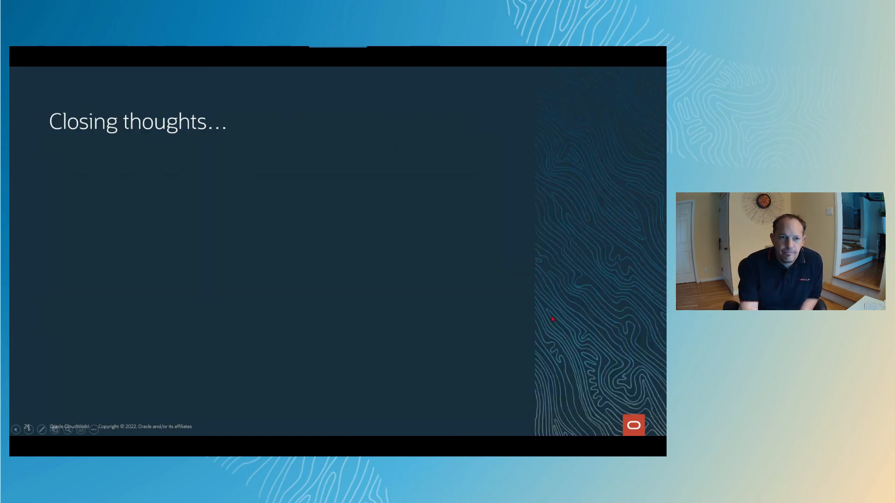
pyautogui.moveTo(397, 337)
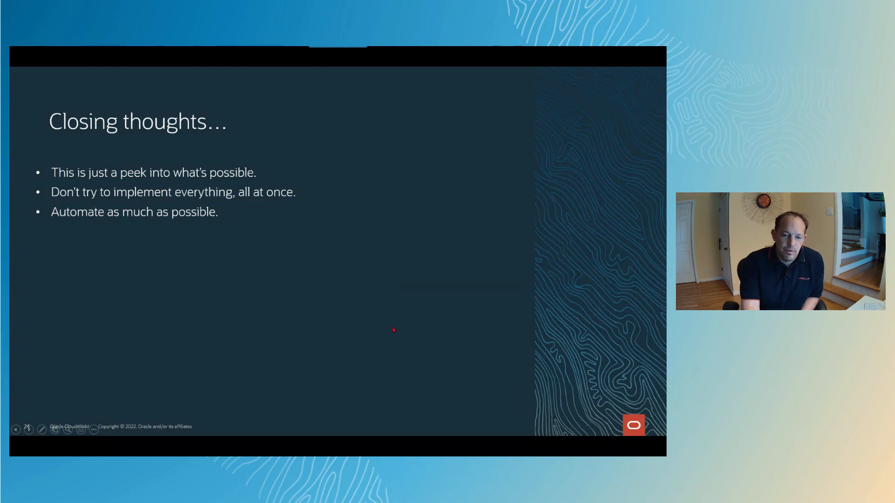
pyautogui.moveTo(387, 315)
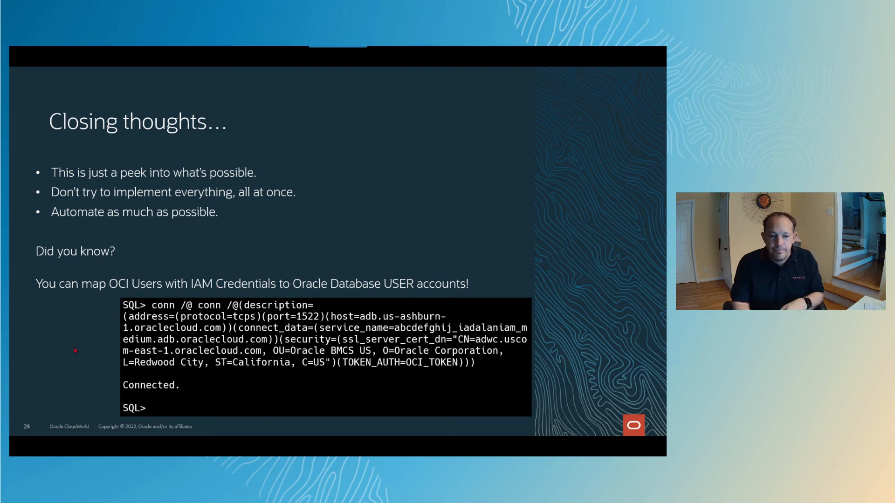
# Advance to the final Oracle CloudWorld "Thank you" slide with the presenter's contact details.
pyautogui.press('Right')
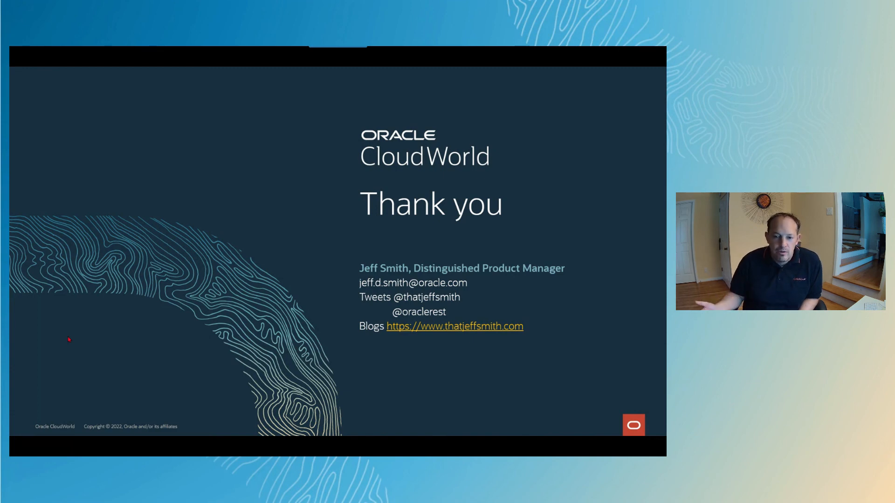